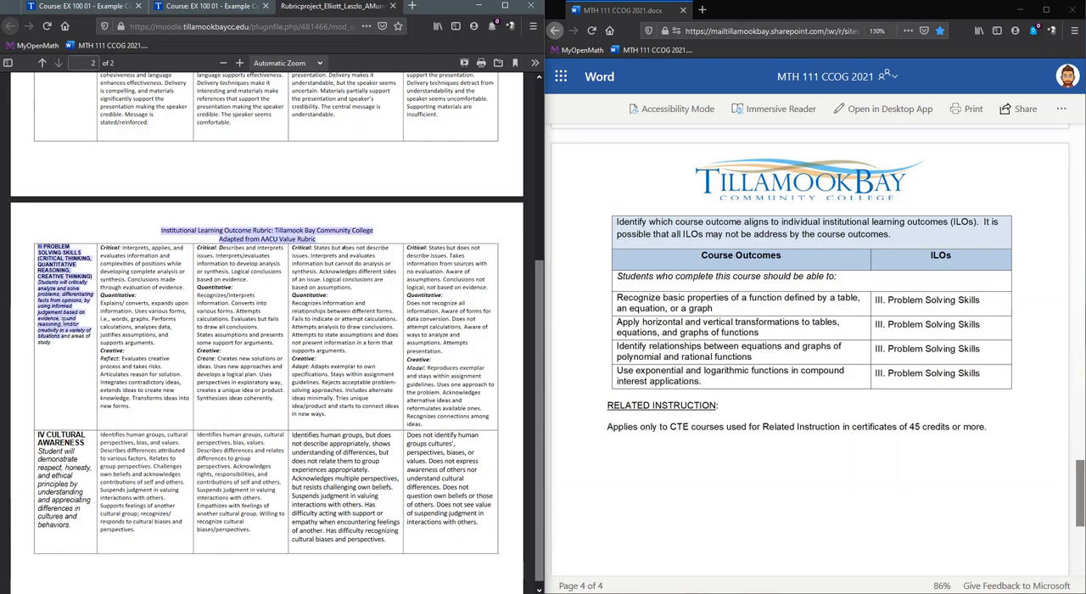
mouse_move(807, 325)
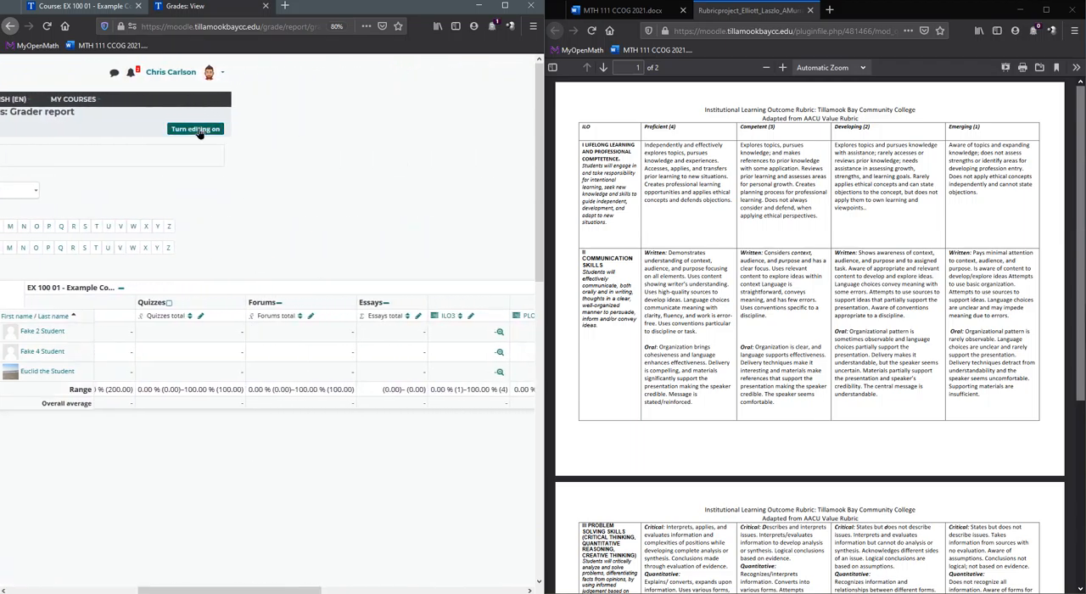
- Turn on editing in the grader report to expose the outcome rating fields
left_click(195, 129)
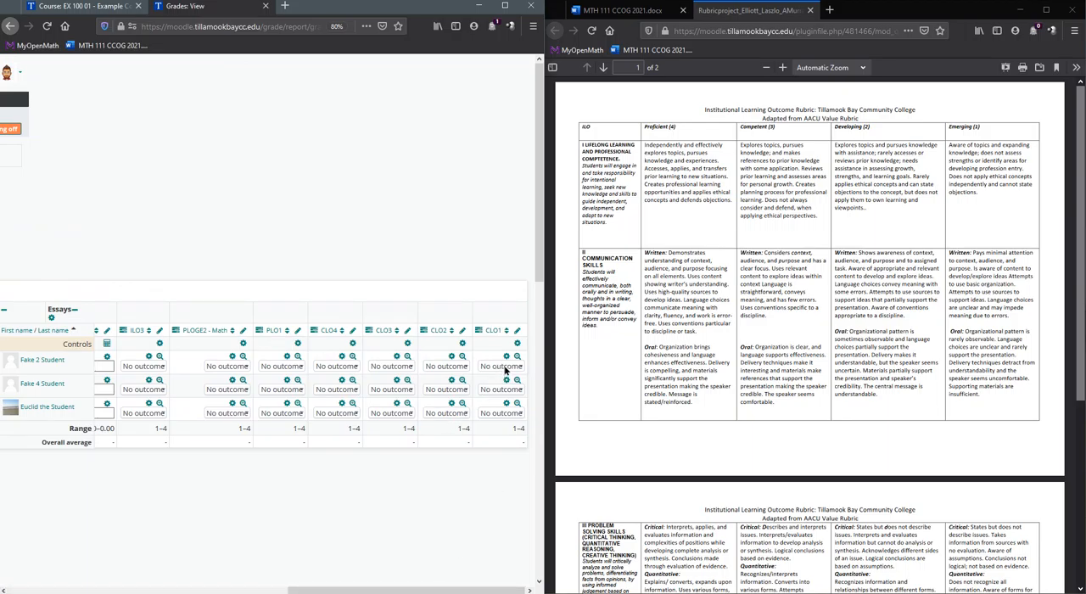
- Rate CLO1: Fake 2 Student 3, Euclid the Student 1
left_click(501, 366)
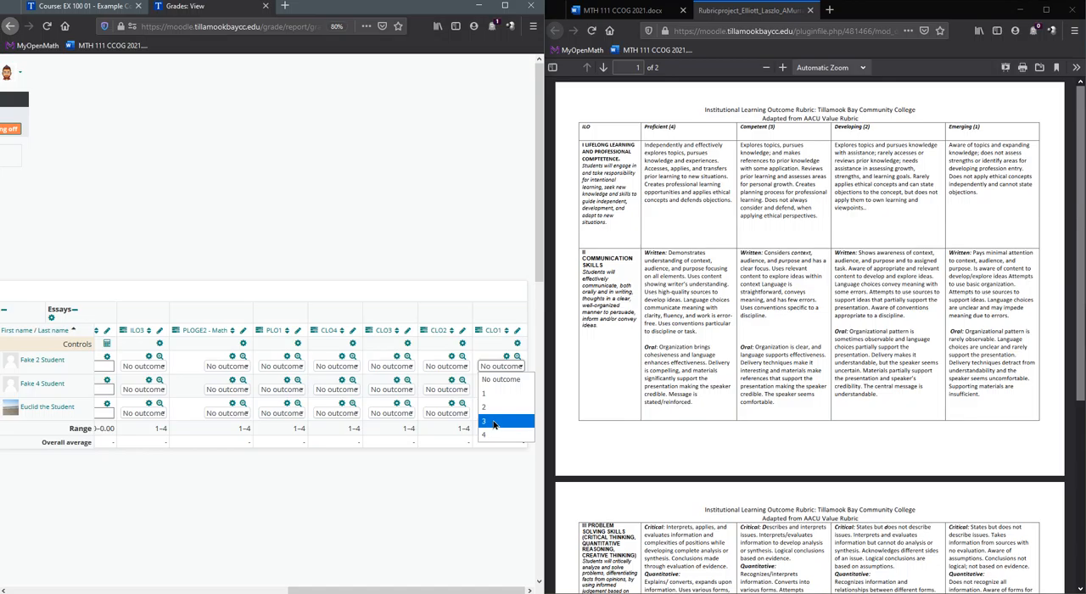
left_click(494, 421)
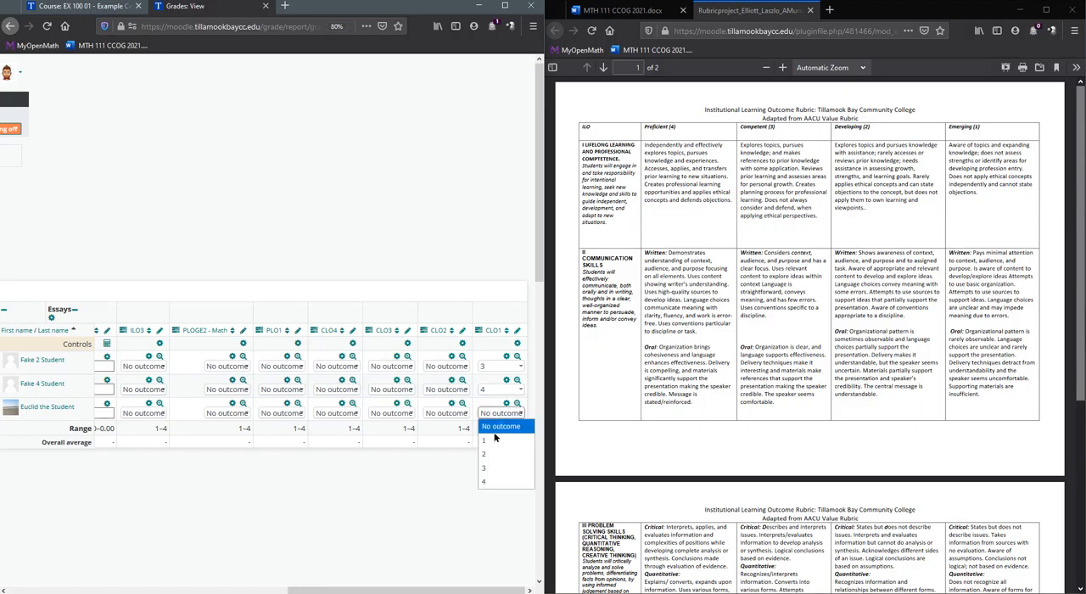
left_click(484, 439)
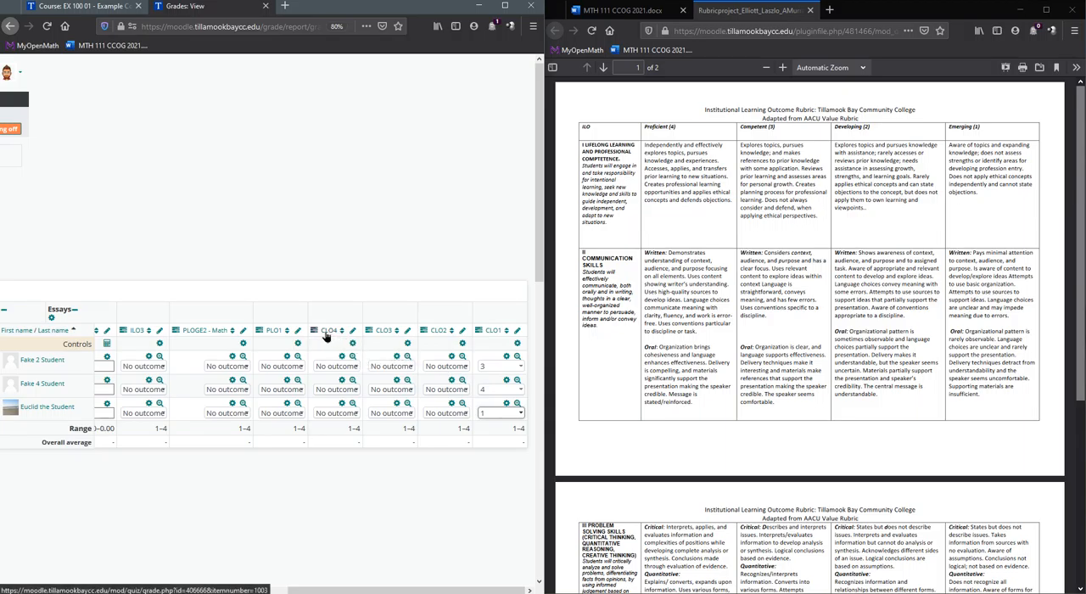
mouse_move(326, 330)
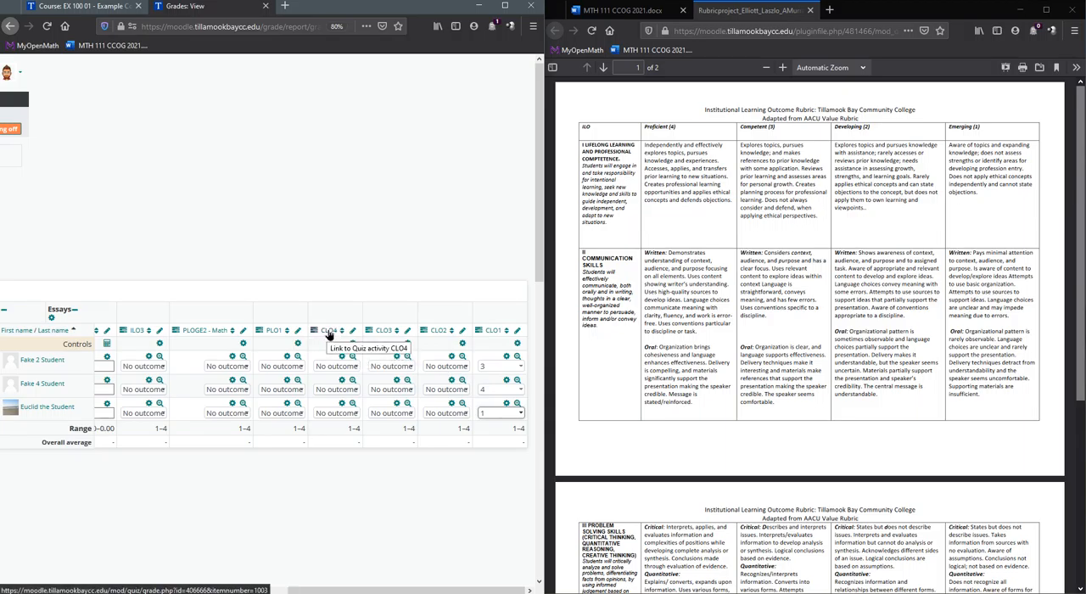
mouse_move(335, 411)
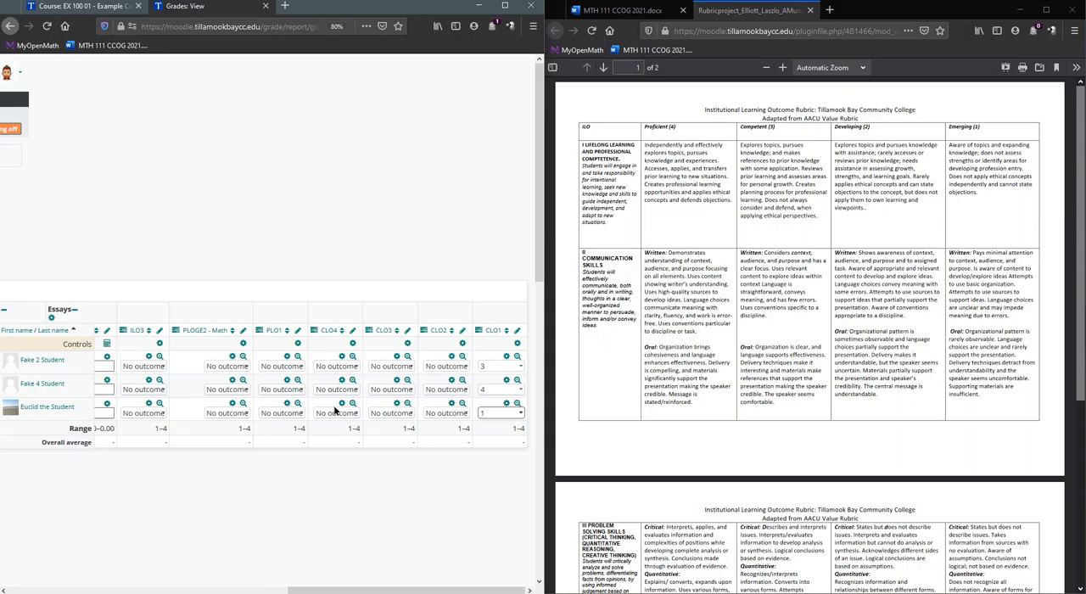
- Set CLO3 ratings for Fake 2 Student and Fake 4 Student
left_click(390, 365)
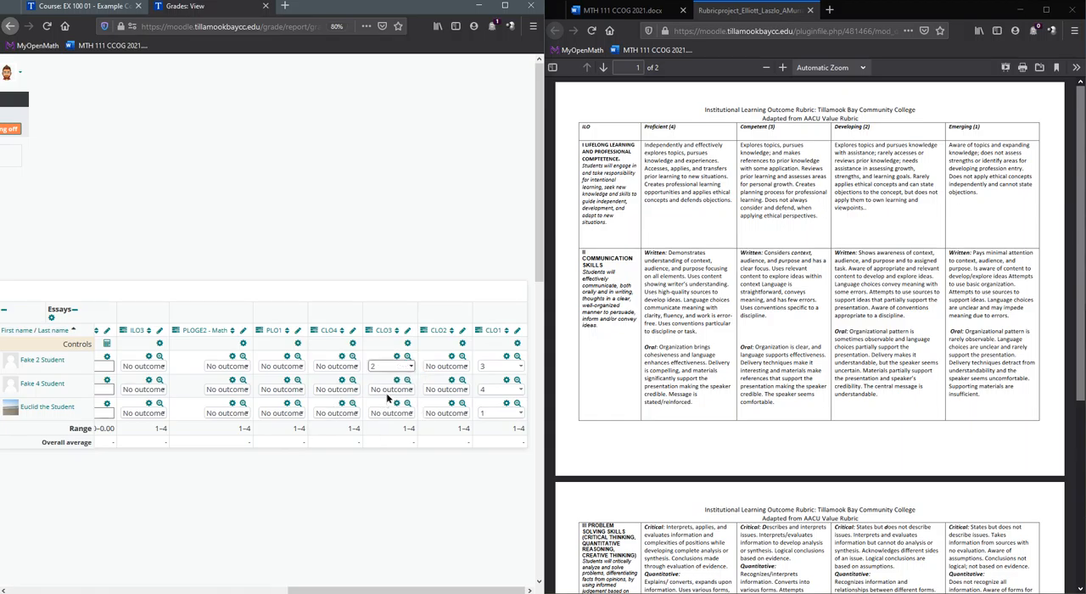
left_click(391, 413)
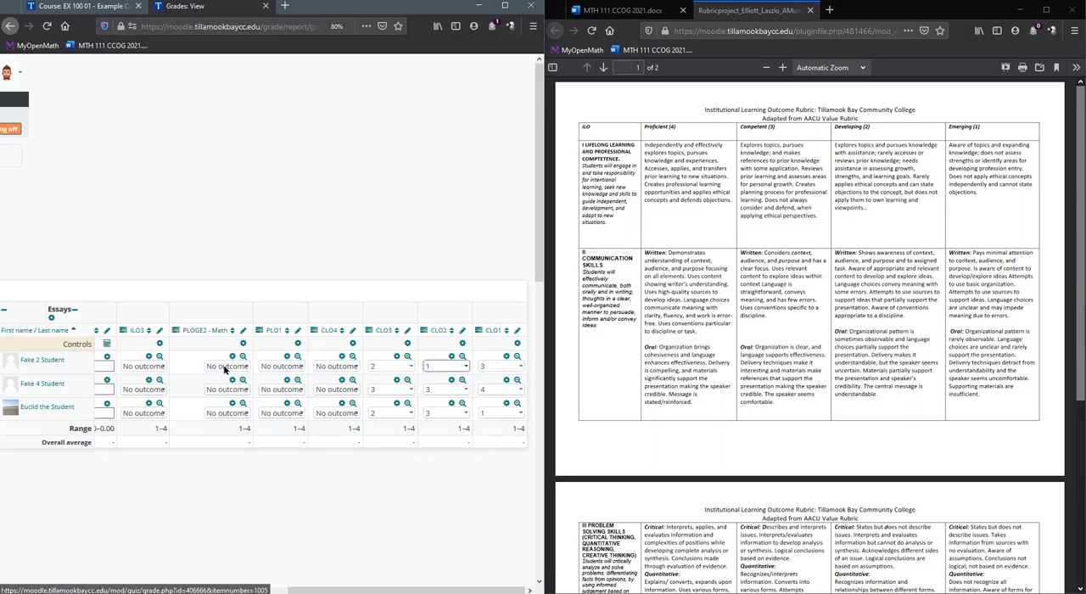
- Rate PLOGE2 - Math (Fake 4 Student gets 3) and start Euclid the Student's PLO1 rating
left_click(280, 366)
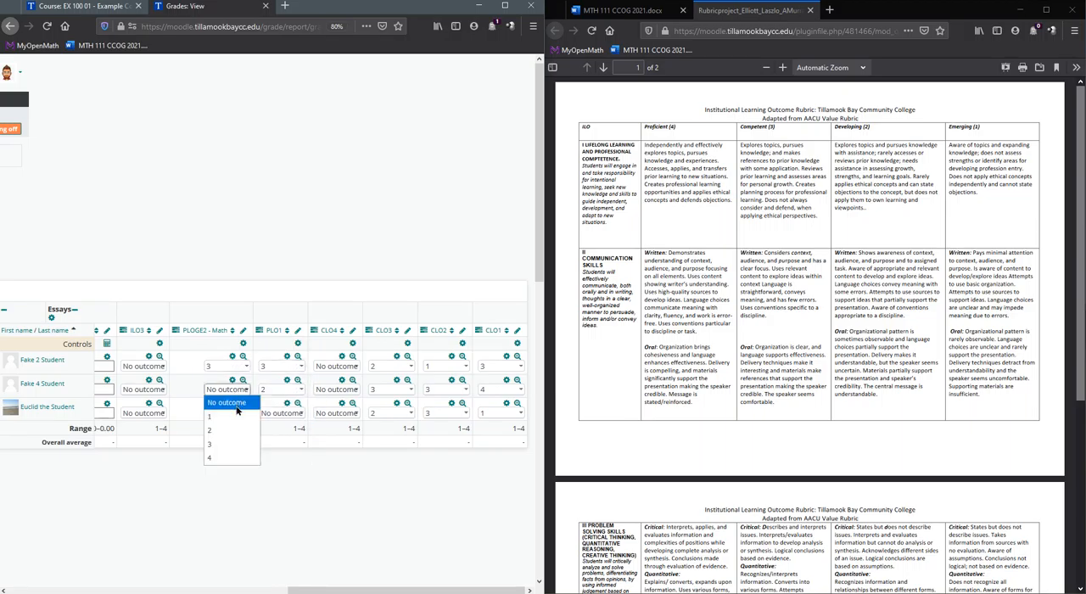
left_click(209, 416)
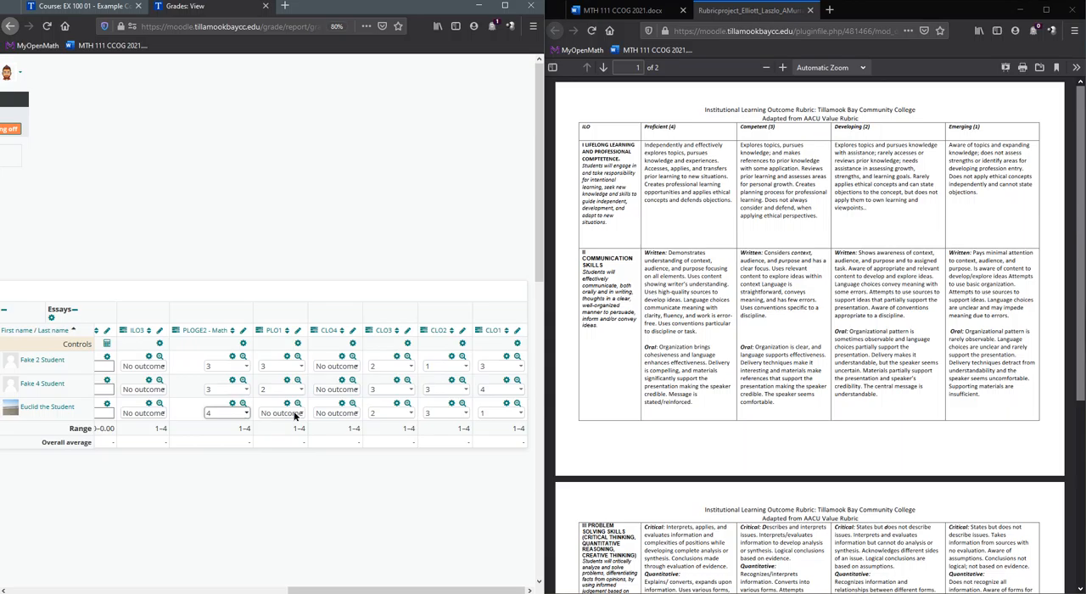
left_click(143, 412)
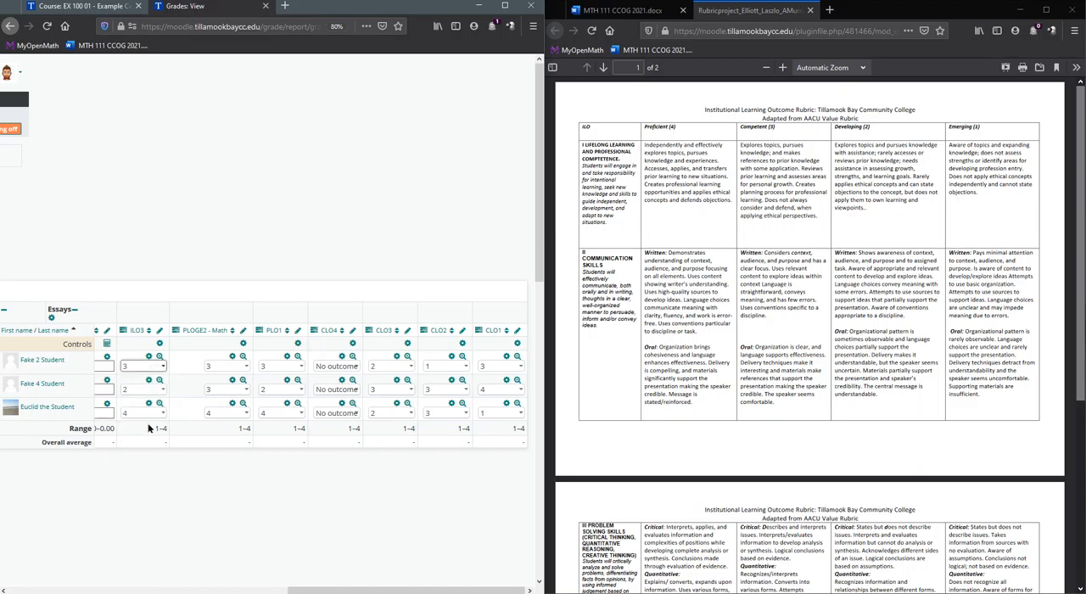
mouse_move(358, 576)
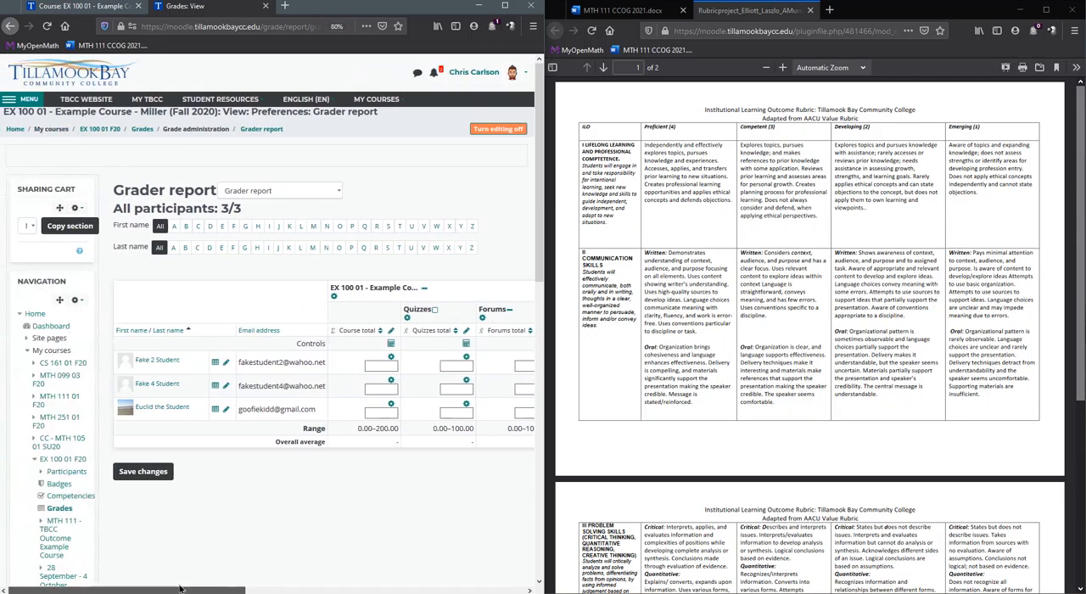
- Switch from the grader report to the Gradebook setup page
left_click(280, 190)
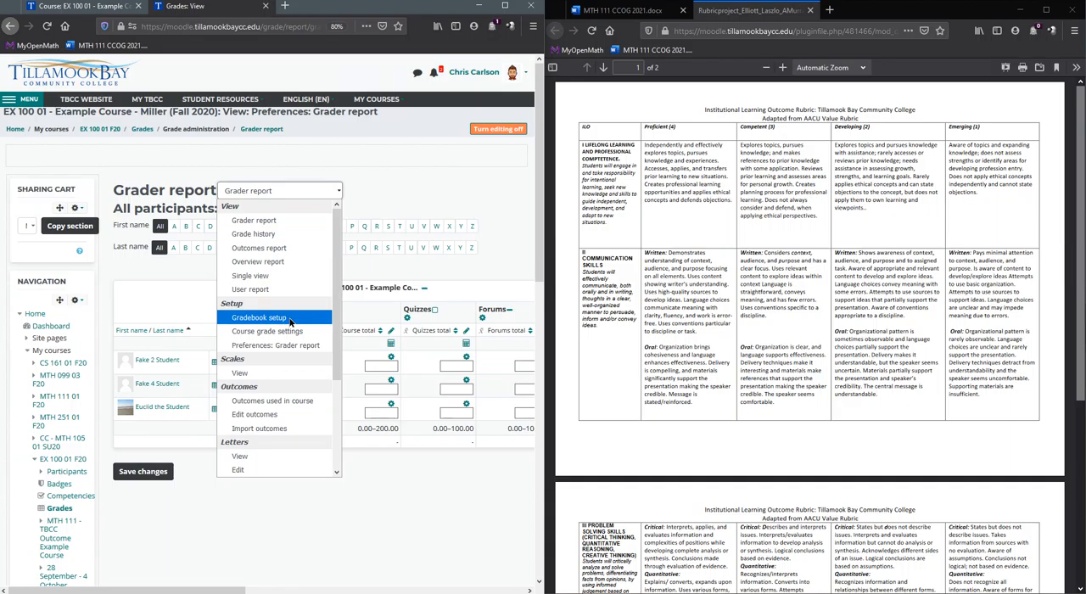
left_click(257, 317)
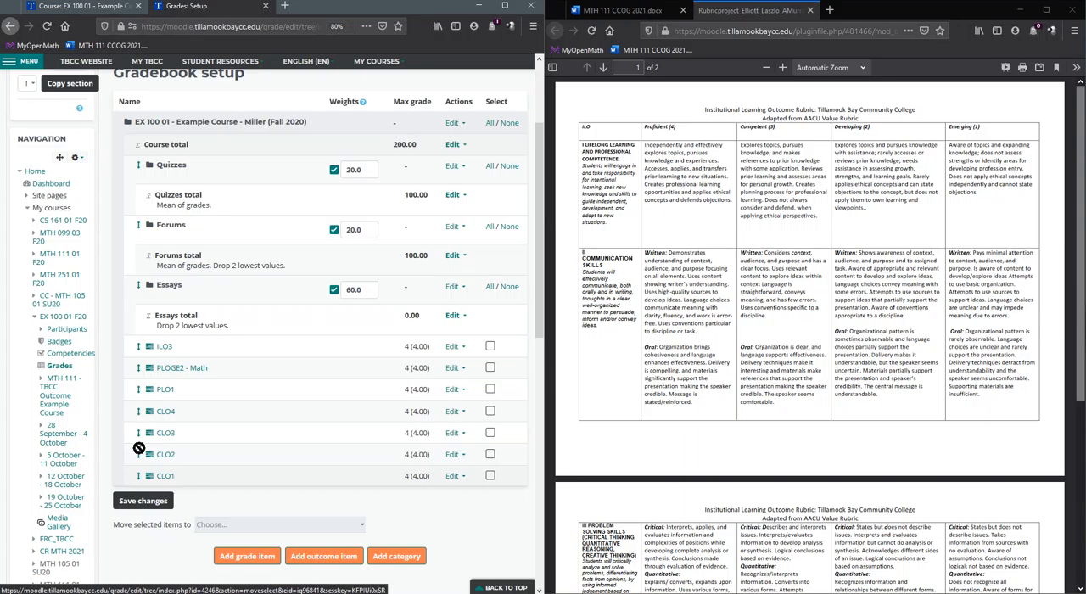
mouse_move(139, 482)
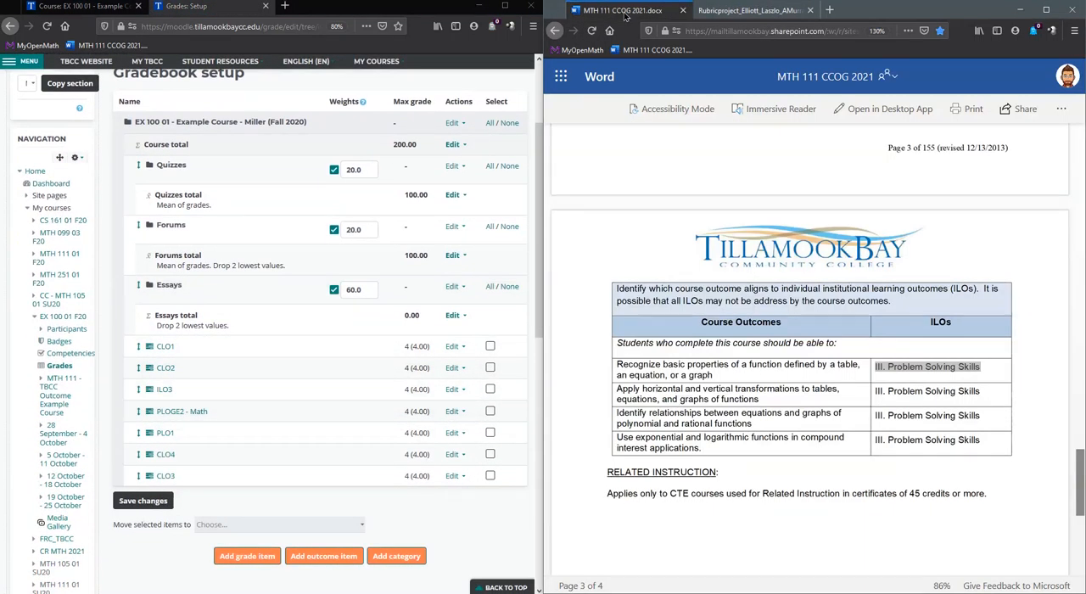
- Scroll to the Program Outcomes table and save the reordered gradebook items
scroll("down", 3)
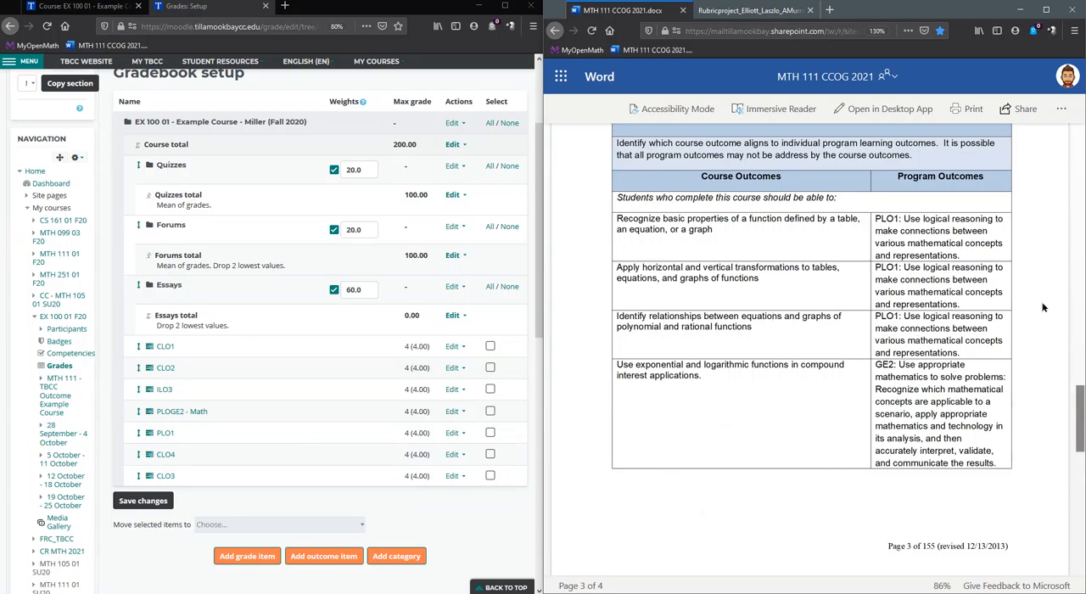
mouse_move(648, 464)
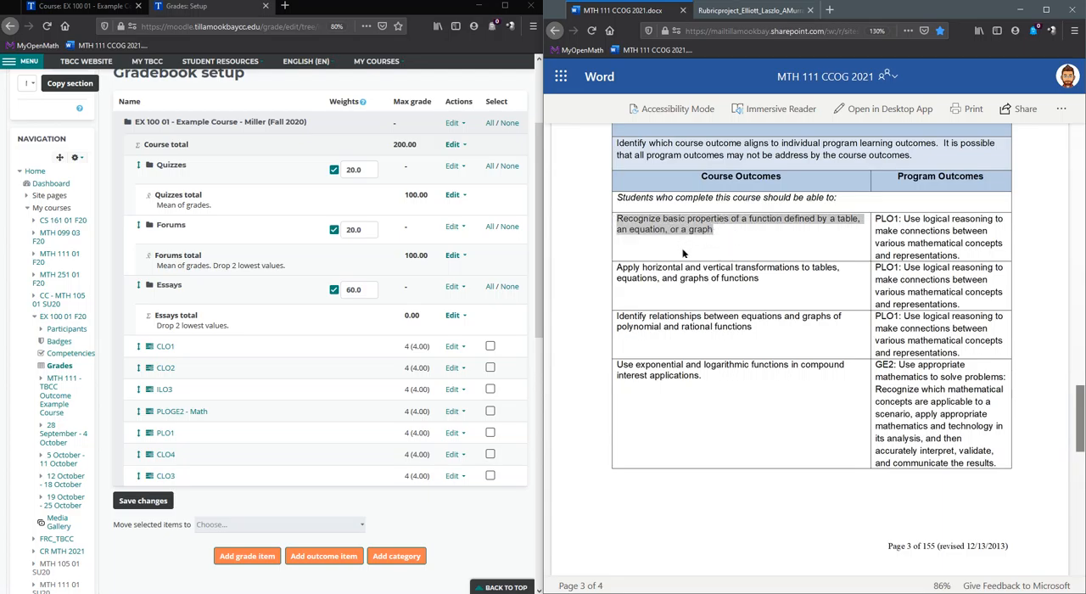
mouse_move(742, 316)
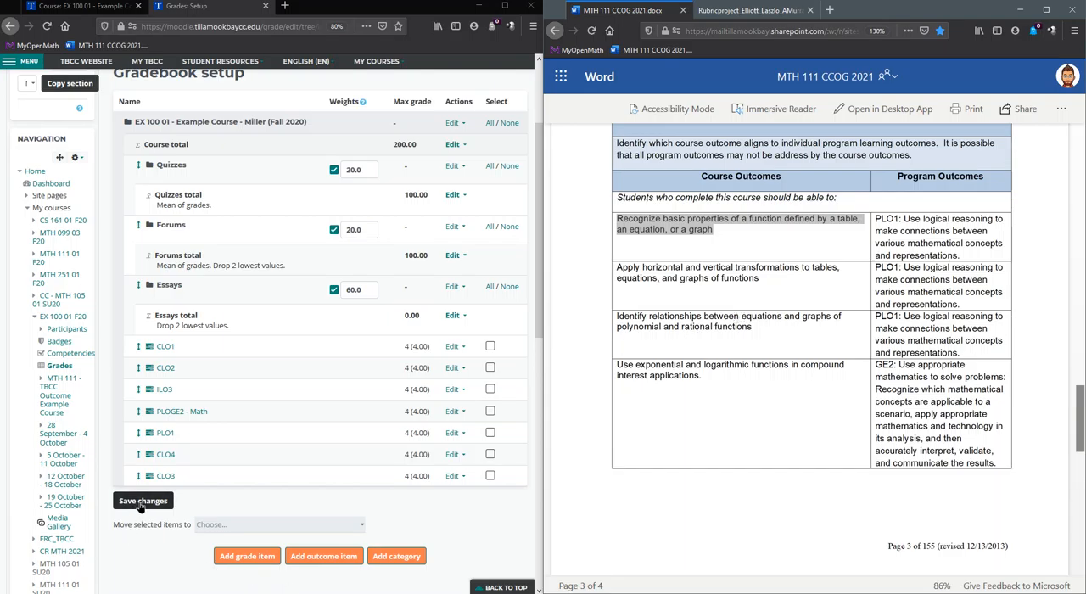
left_click(143, 499)
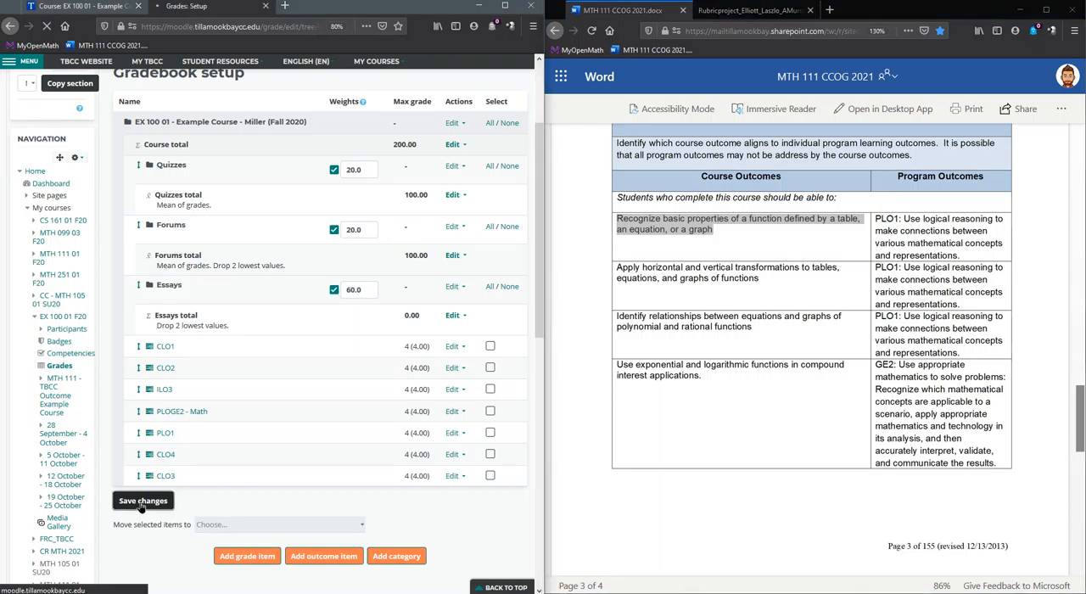
left_click(143, 501)
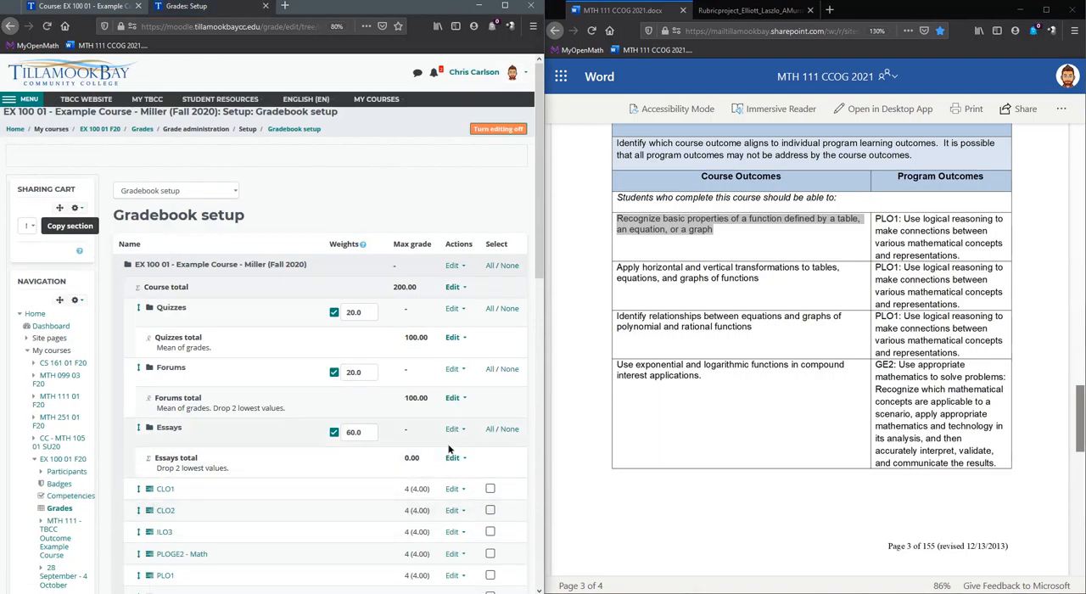